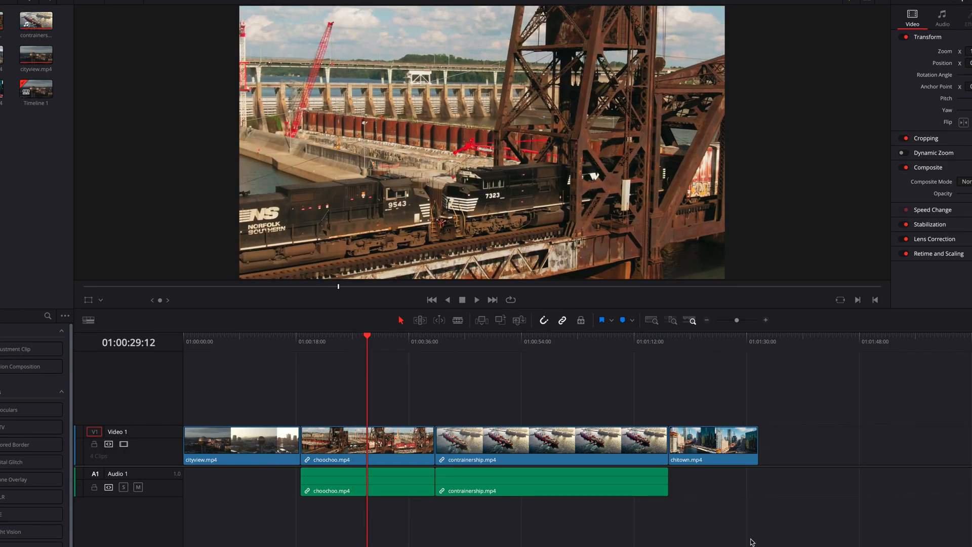
# Play the timeline, then stop so the playhead returns to 01:00:17:04 in cityview.
pyautogui.click(476, 299)
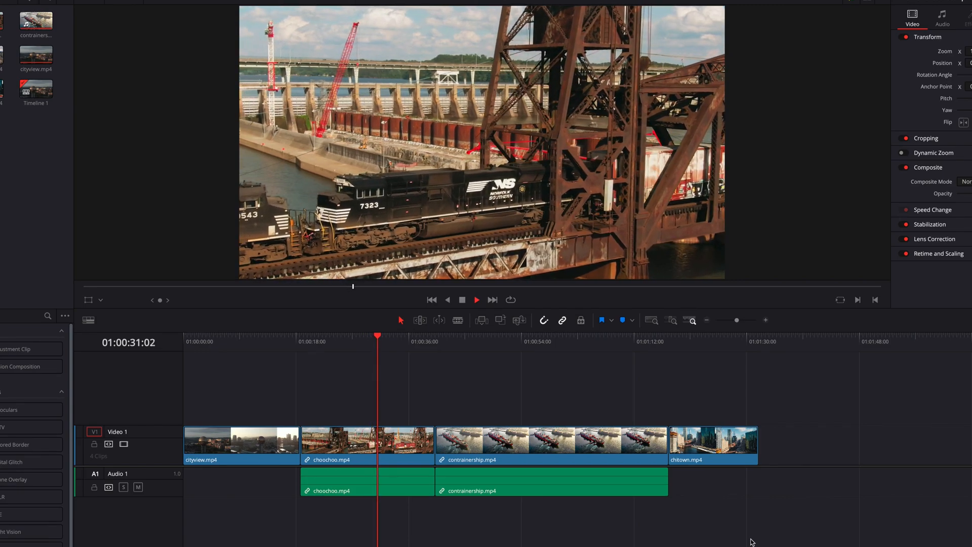
pyautogui.click(476, 299)
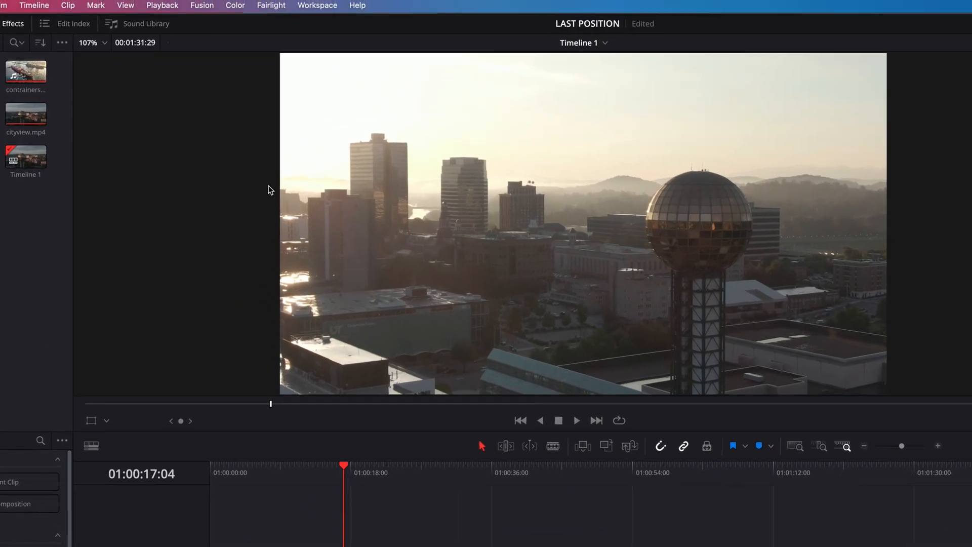
pyautogui.click(162, 5)
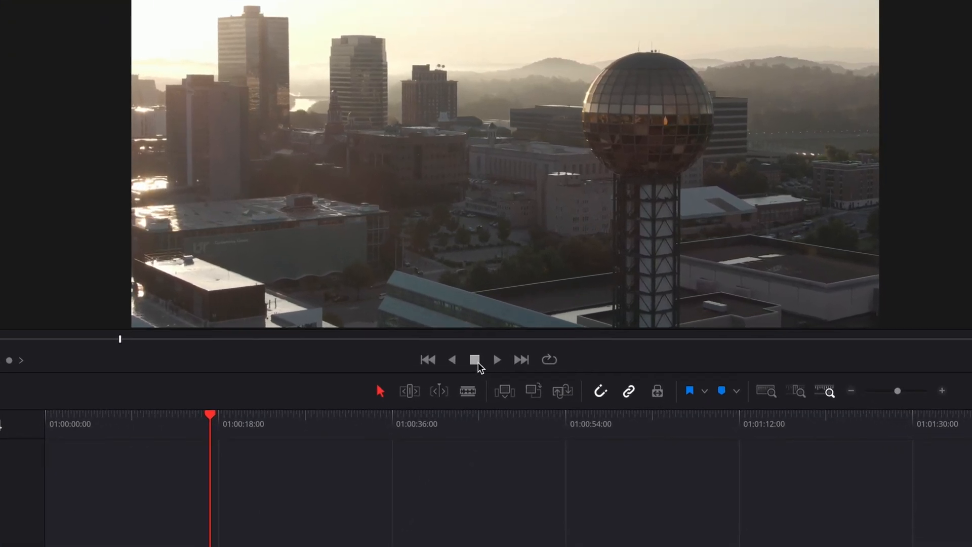
pyautogui.moveTo(475, 360)
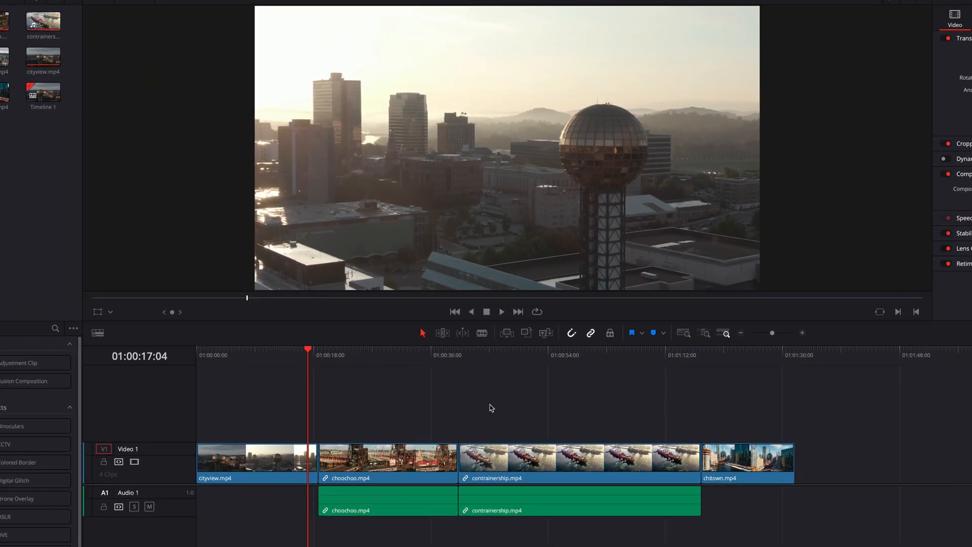
# Play forward from 01:00:17:04 to 01:00:21:19, into the choochoo train clip.
pyautogui.click(501, 312)
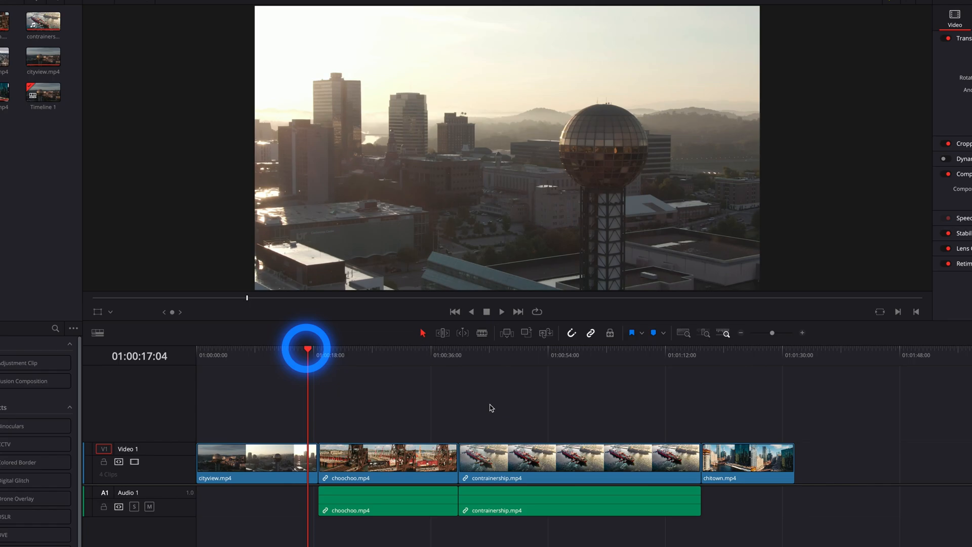
pyautogui.click(502, 312)
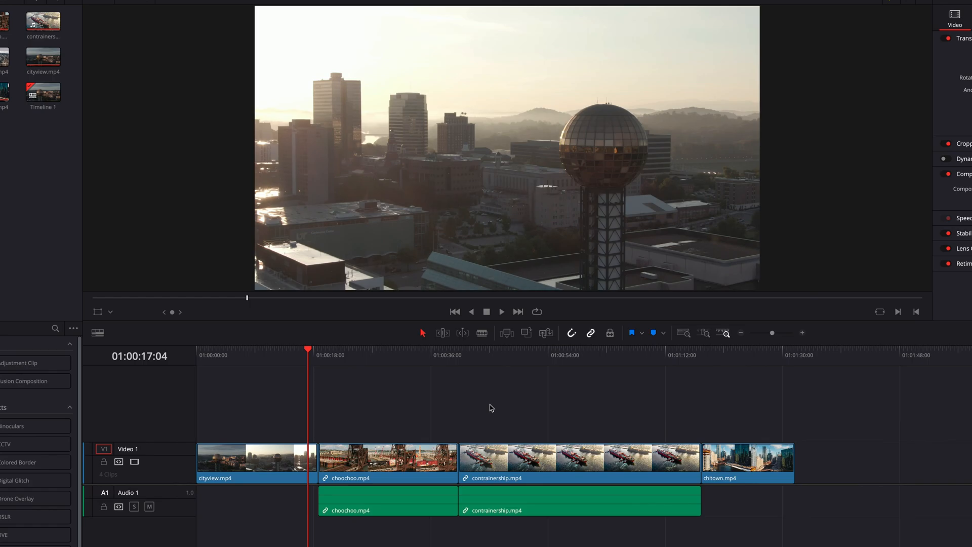
pyautogui.click(501, 312)
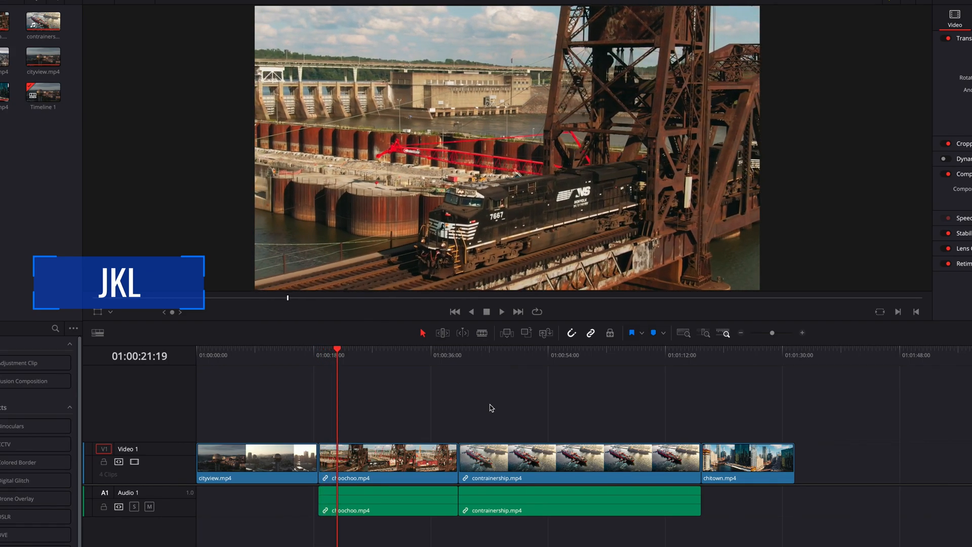
# Shuttle playback and play forward from 01:00:28:01 through choochoo, reaching 01:00:32:26.
pyautogui.click(501, 312)
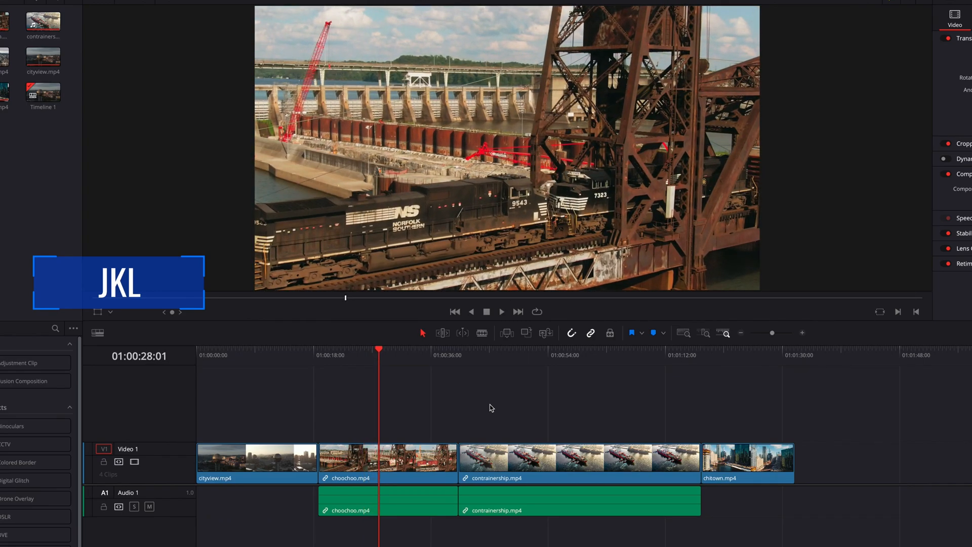
pyautogui.click(501, 312)
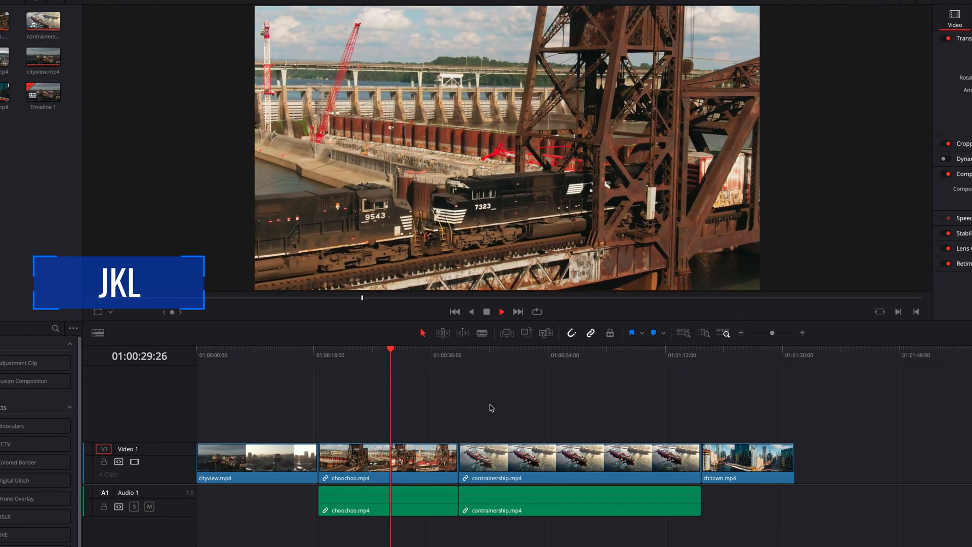
pyautogui.press('space')
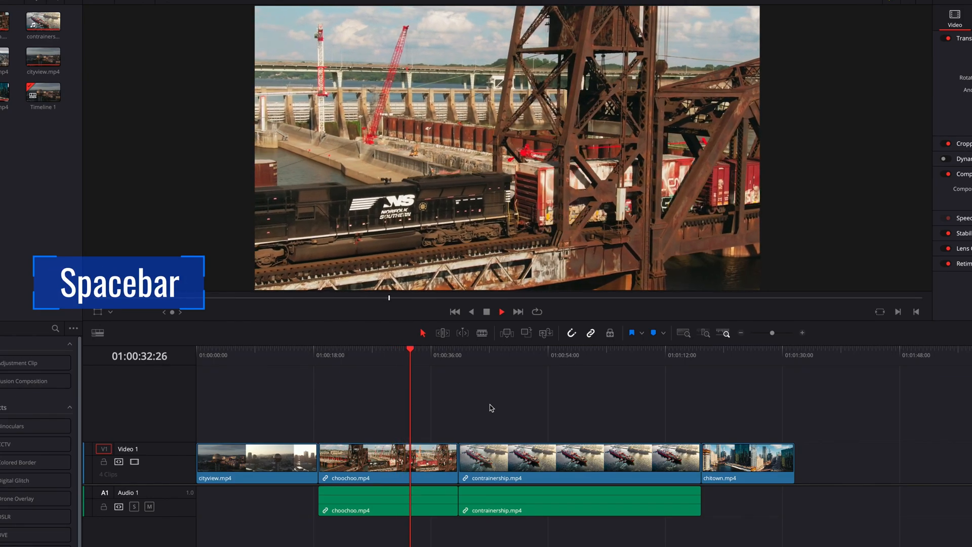
# Toggle playback with Spacebar, stopping so the playhead jumps back to 01:00:30:28.
pyautogui.press('space')
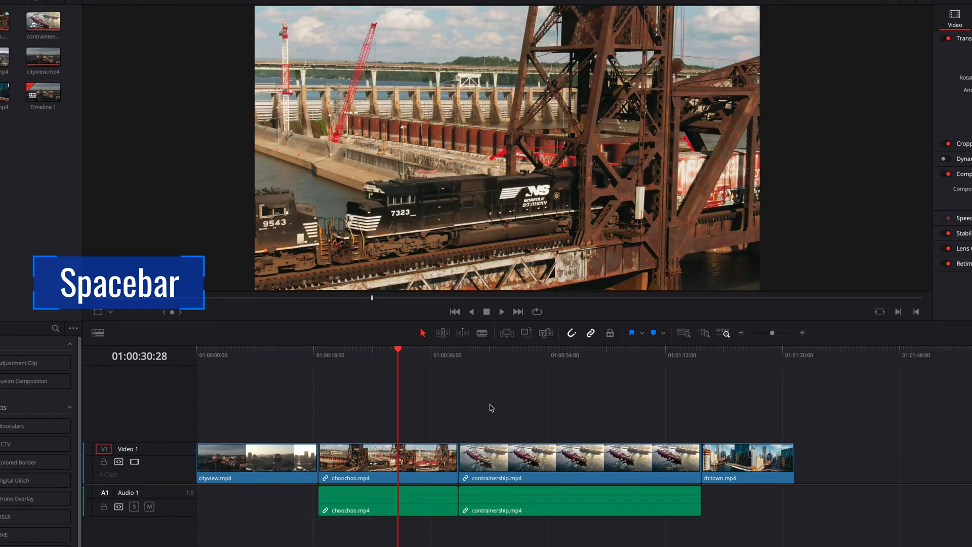
pyautogui.press('space')
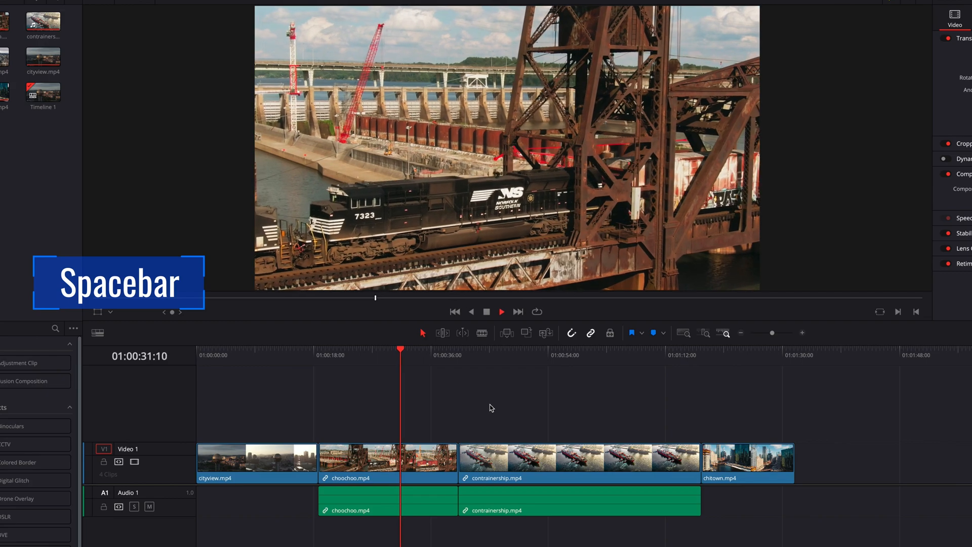
pyautogui.press('space')
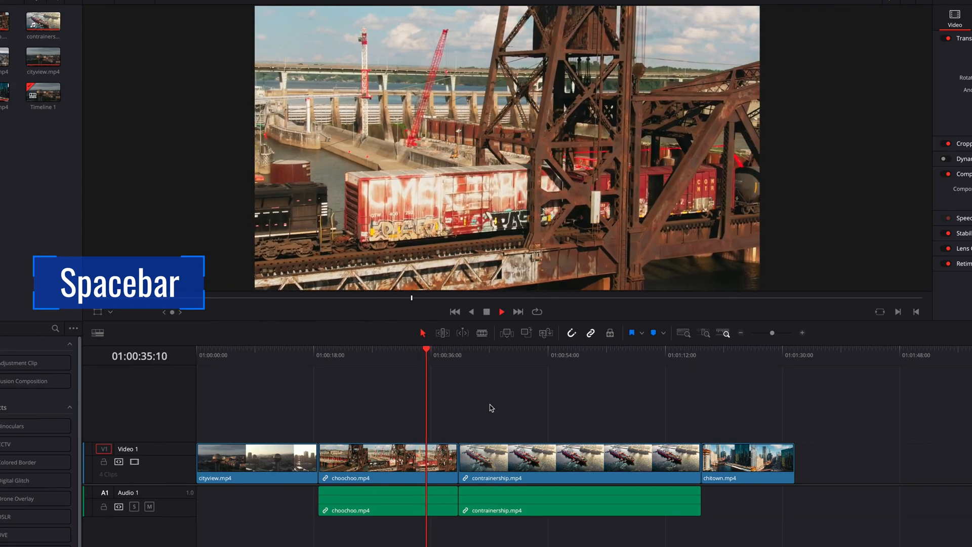
pyautogui.press('space')
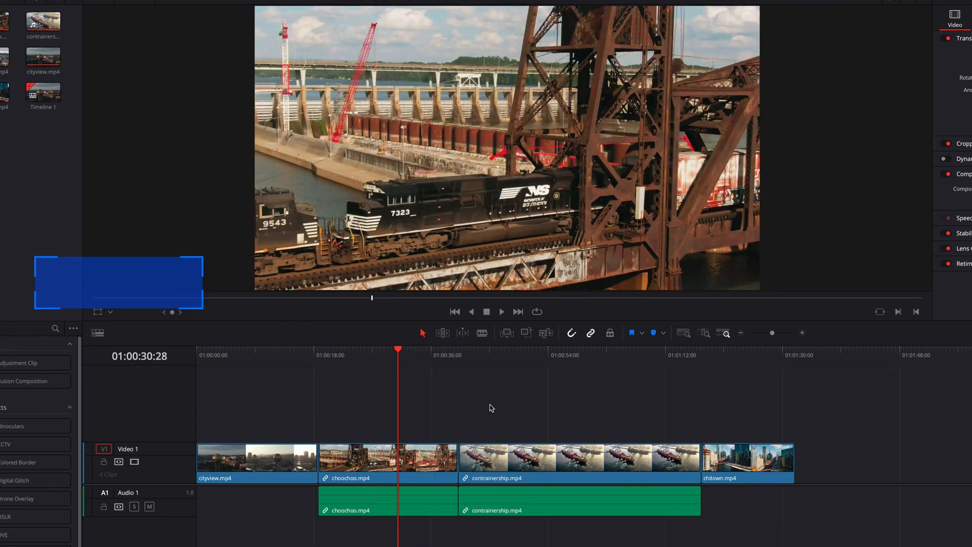